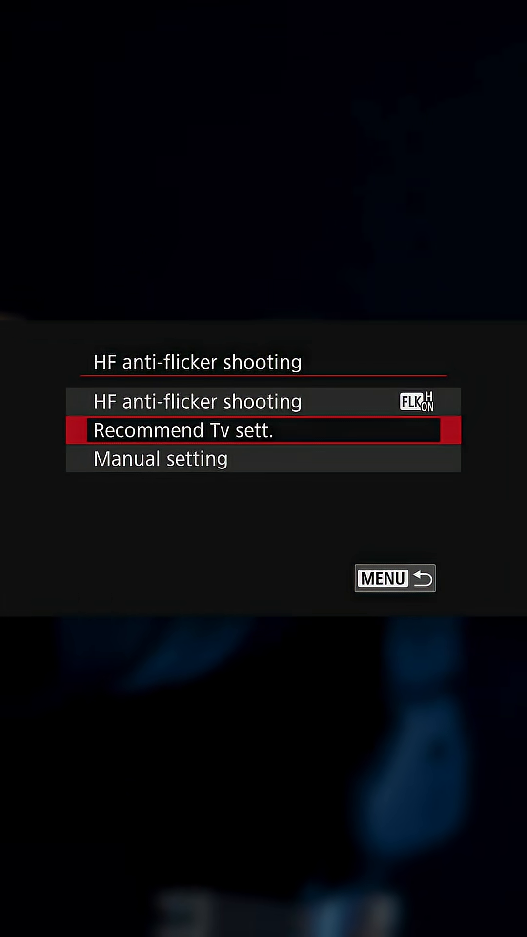
Choose Recommend Tv sett. in HF anti-flicker shooting to bring up the flicker detection prompt.
left_click(394, 578)
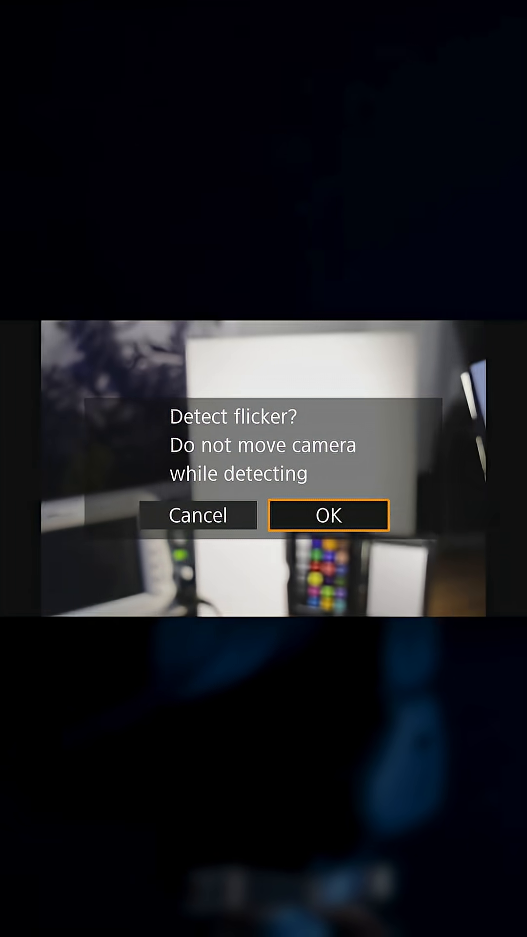
Detect the 635.5 Hz flicker, accept the recommended 1/79.5 s shutter speed, and return to live view.
left_click(327, 514)
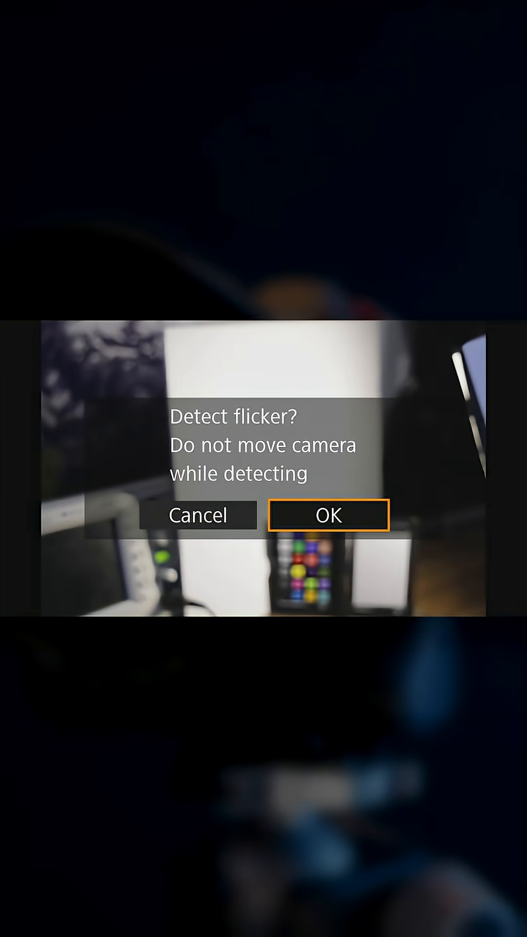
left_click(329, 514)
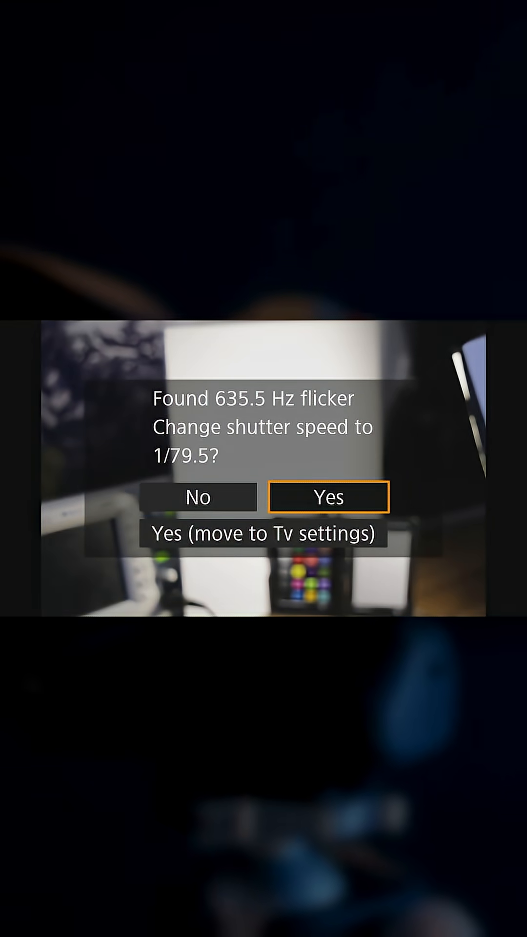
left_click(328, 496)
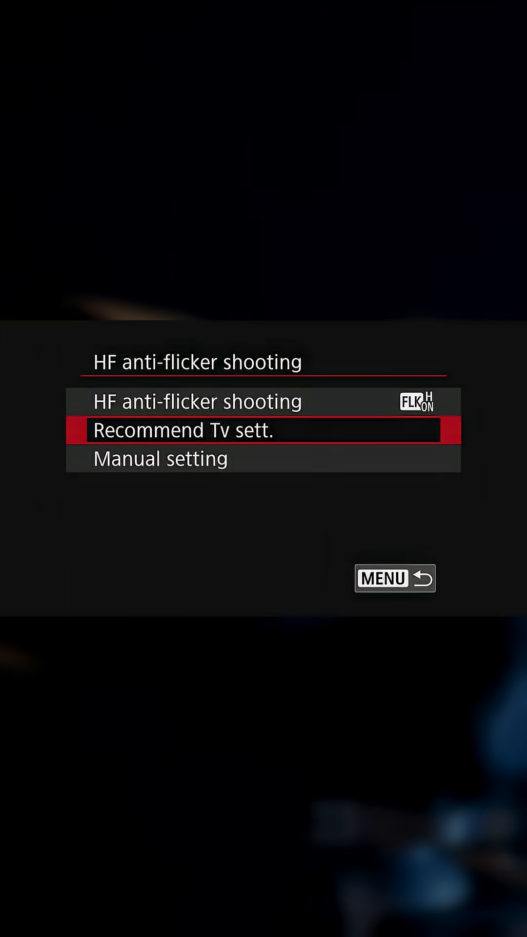
left_click(394, 578)
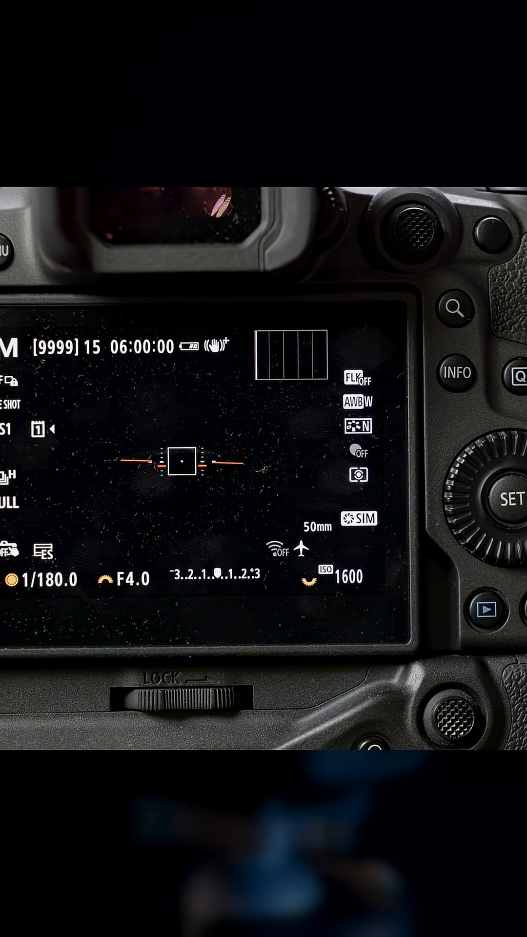